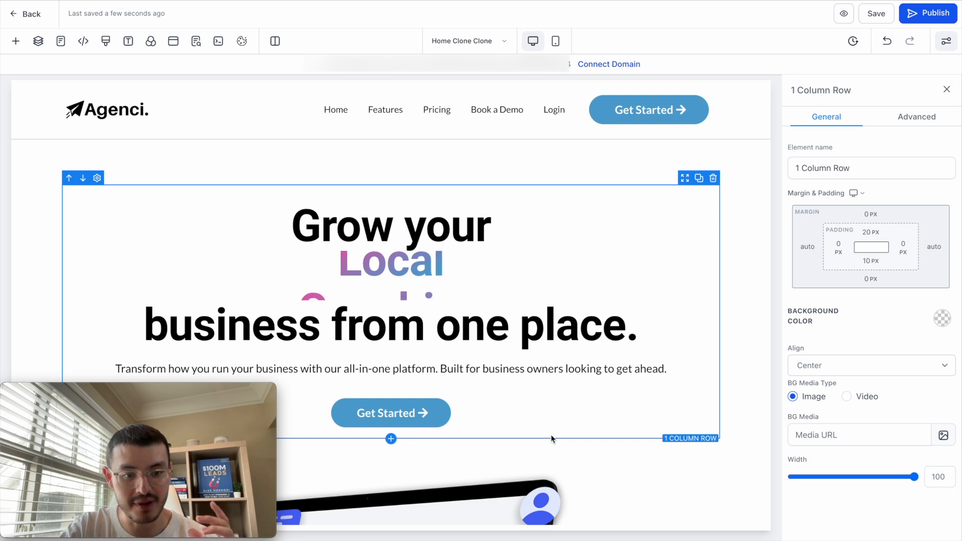
- Give the hero Get Started button a transparent background with blue text
left_click(390, 412)
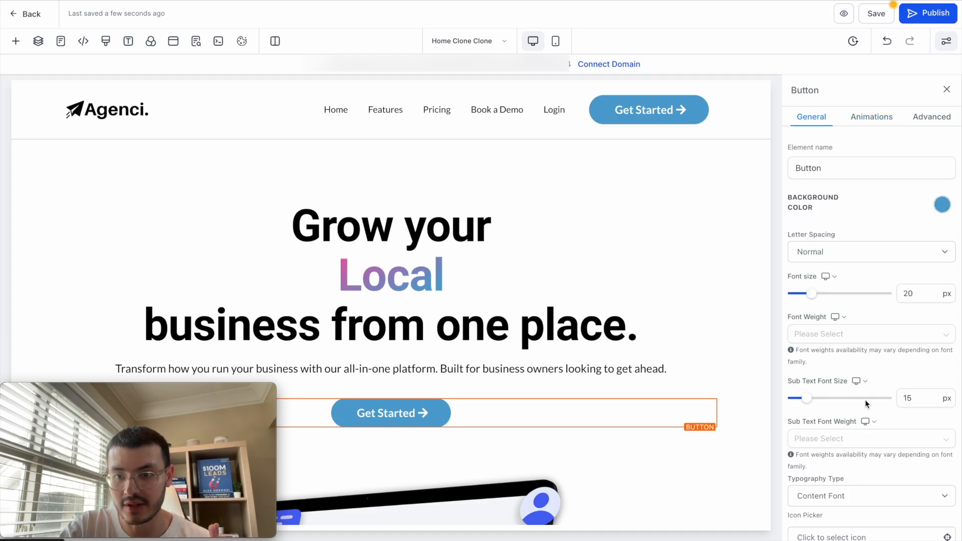
scroll("down", 3)
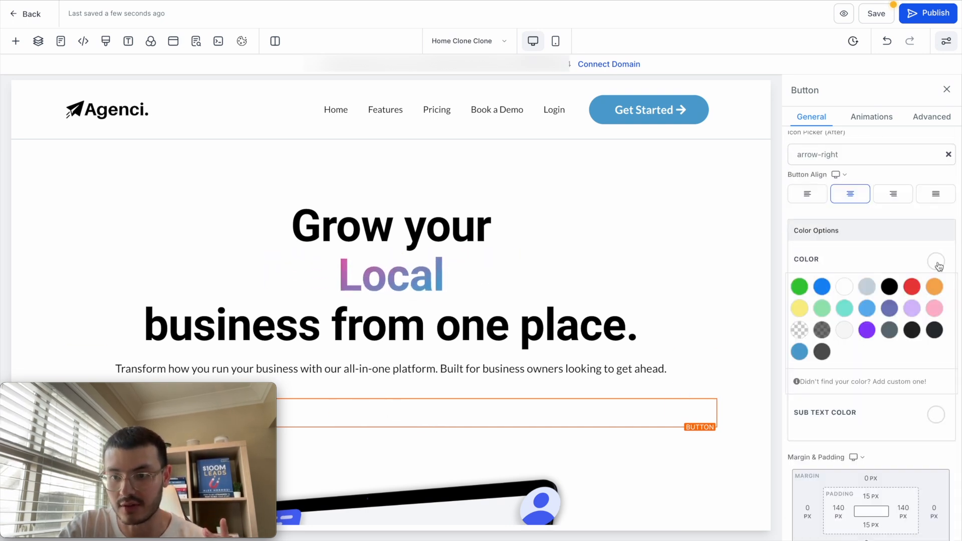
left_click(798, 350)
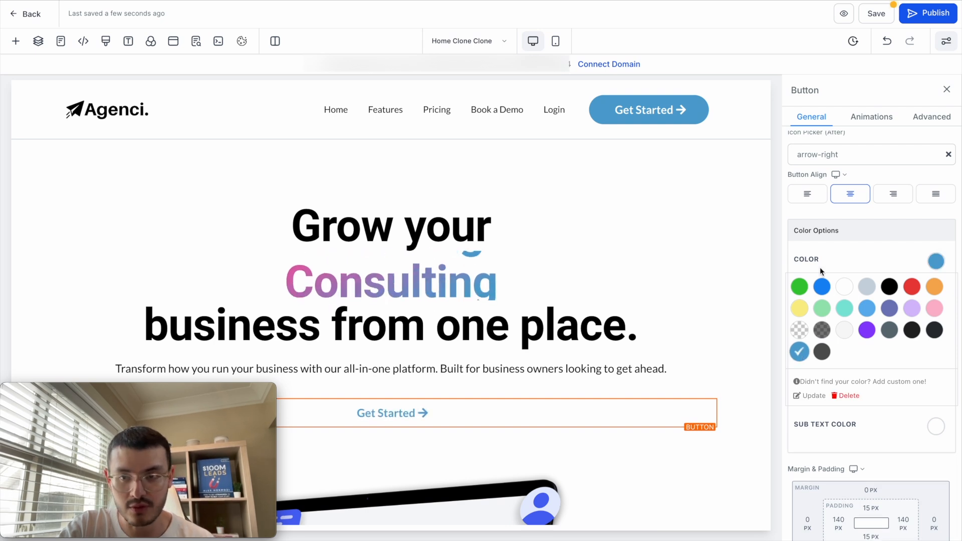
- Add a 3px blue border and 0px border radius in the button's Advanced settings
left_click(931, 116)
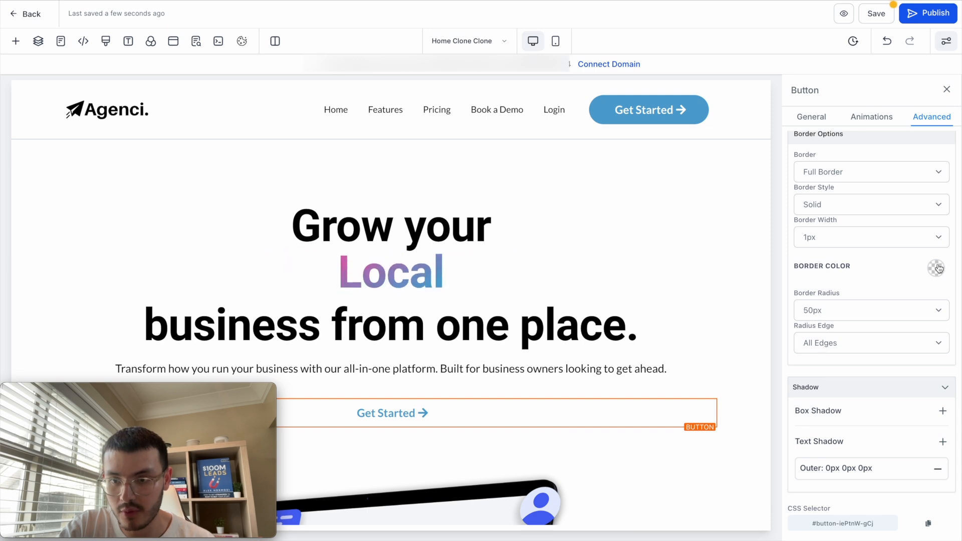
left_click(937, 269)
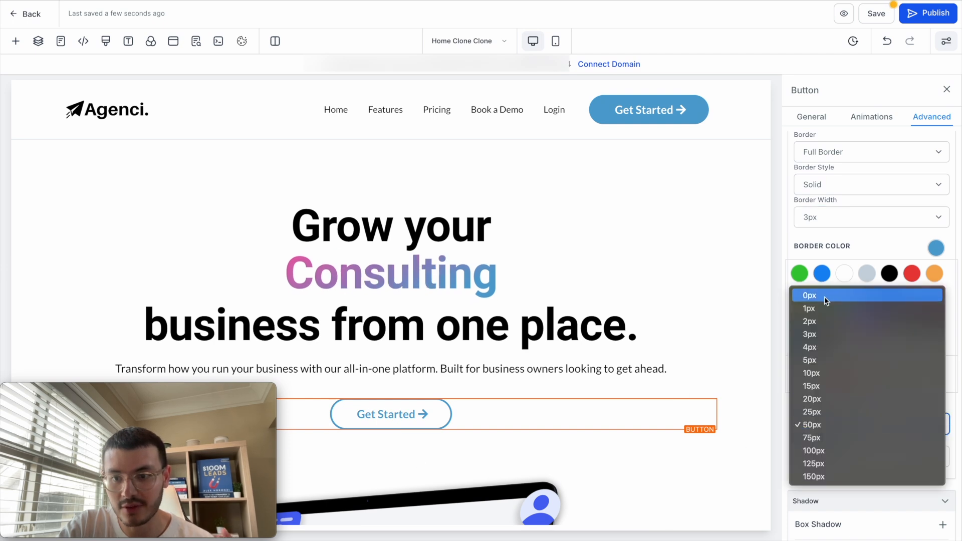
left_click(809, 295)
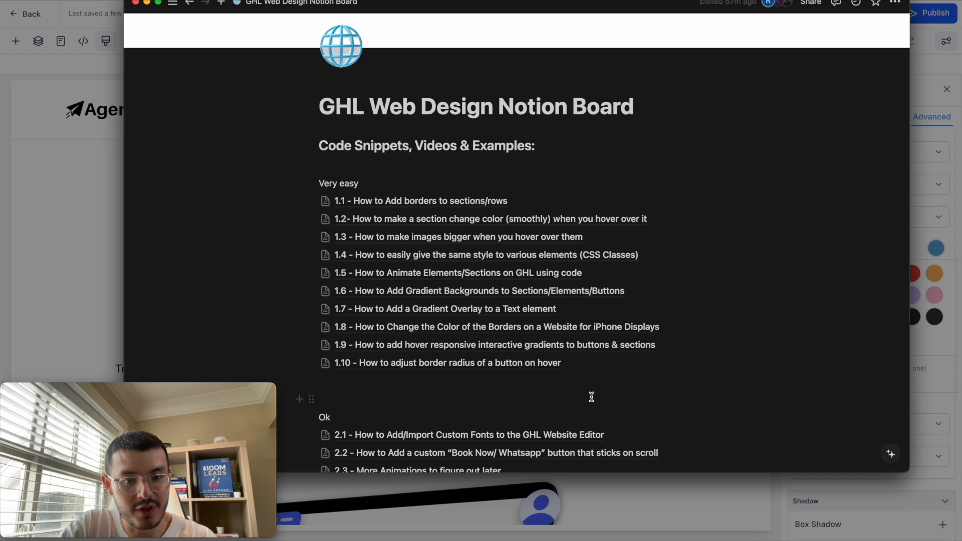
- Open Notion page 1.10 on adjusting a button's border radius on hover
left_click(446, 362)
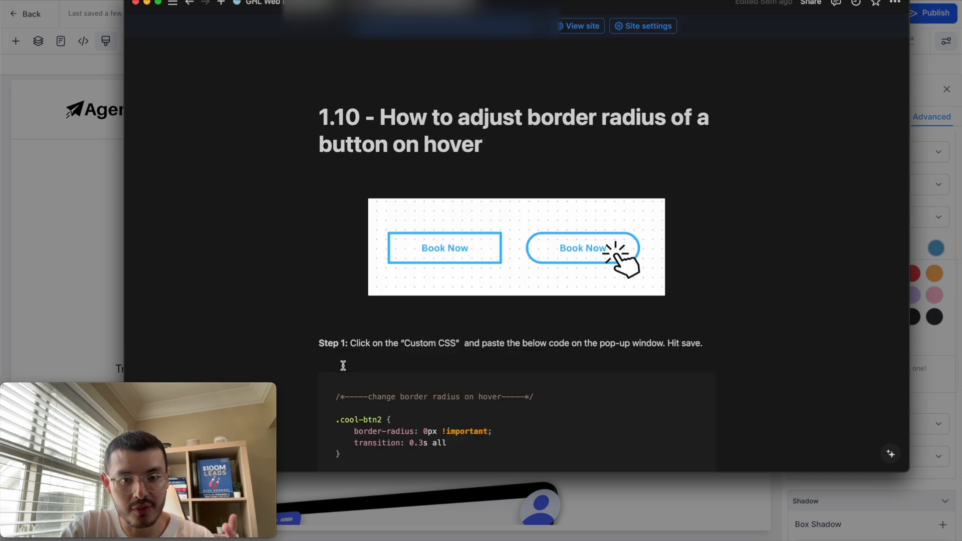
scroll("down", 3)
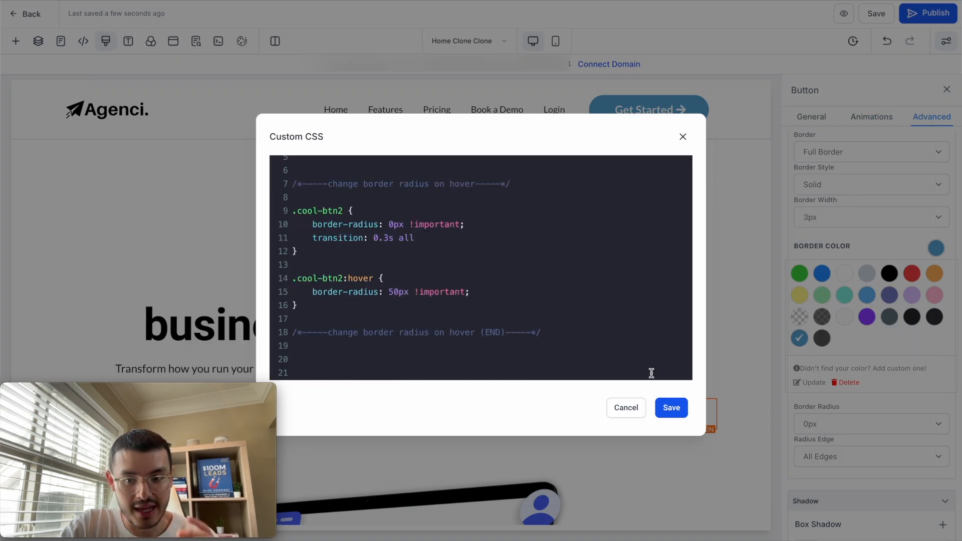
- Save the hover border-radius CSS and assign the hero button the custom class cool-btn2
left_click(670, 408)
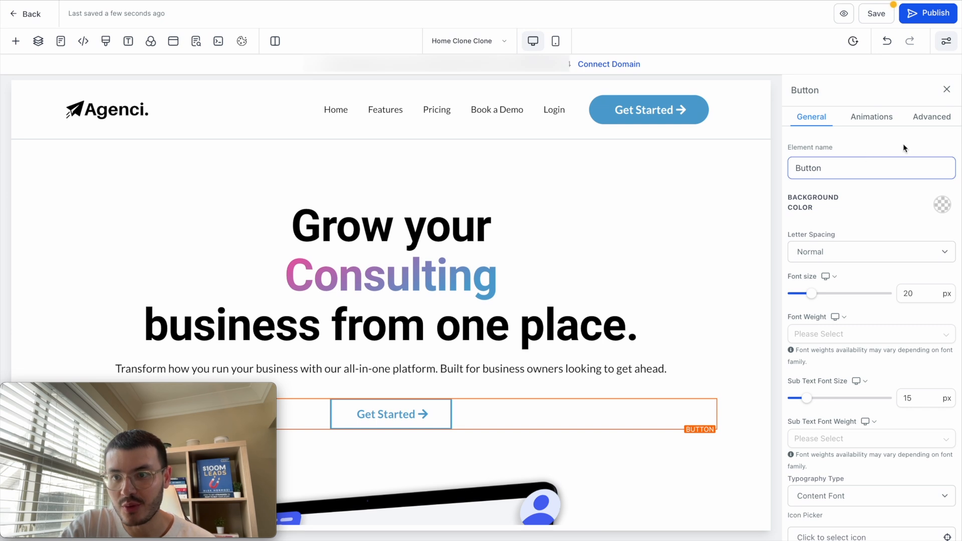
left_click(931, 116)
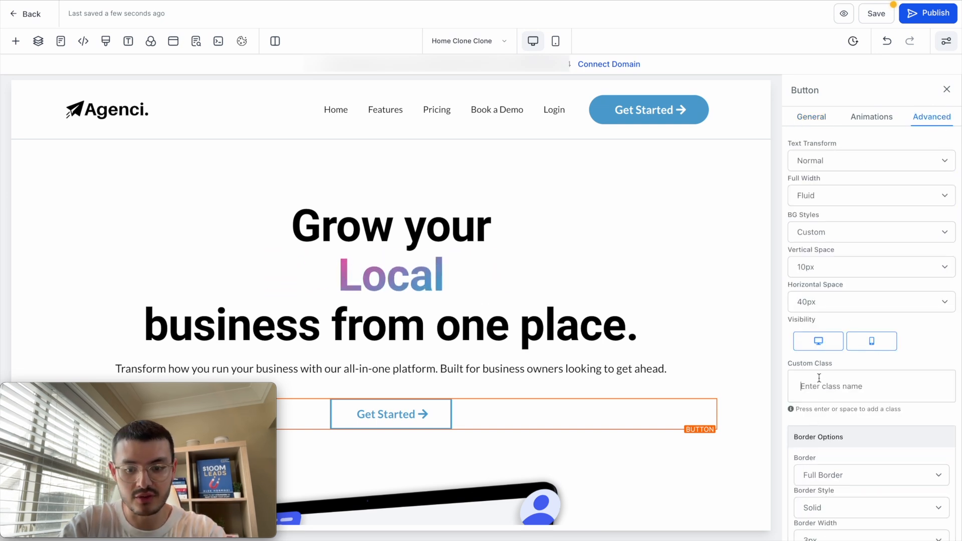
type("cool-btn2")
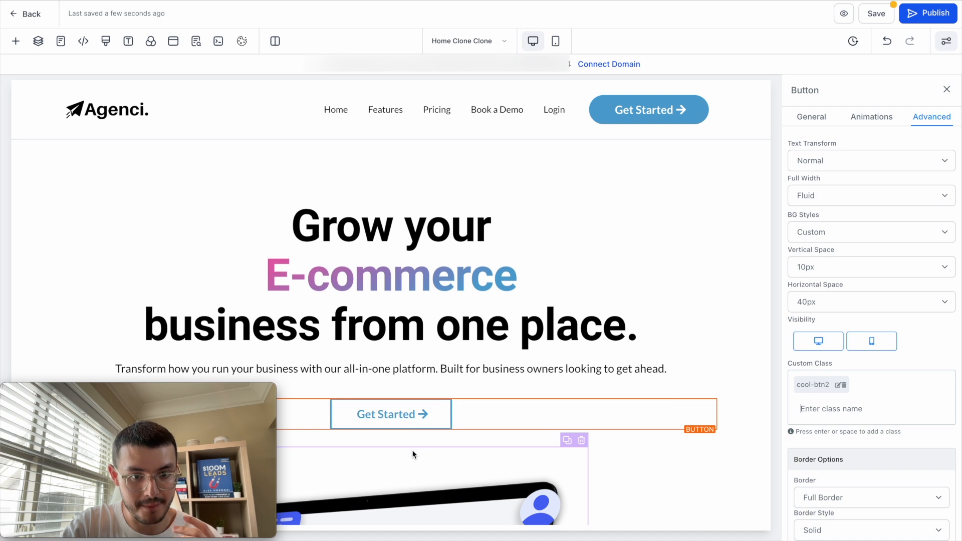
left_click(810, 116)
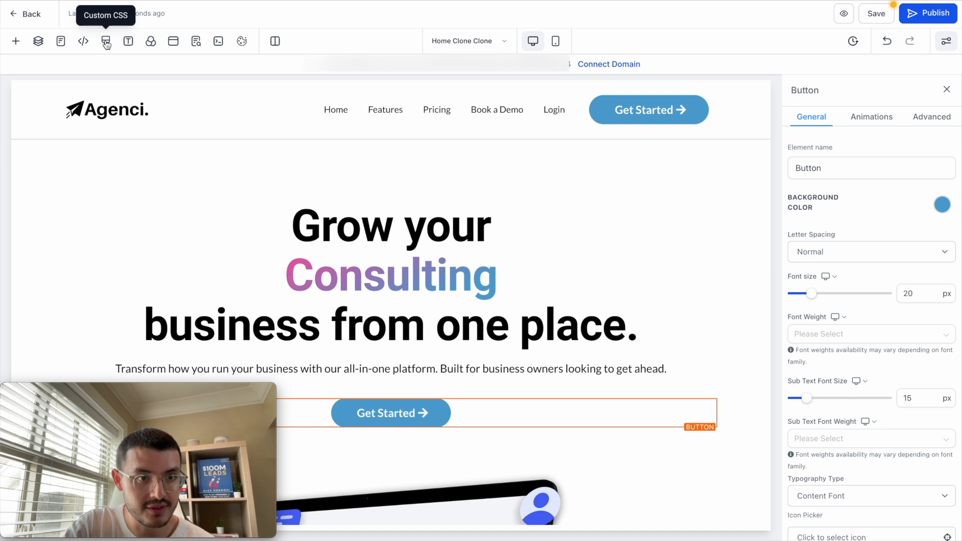
- Head back to the page's Custom CSS editor after restoring the solid blue rounded button
left_click(105, 41)
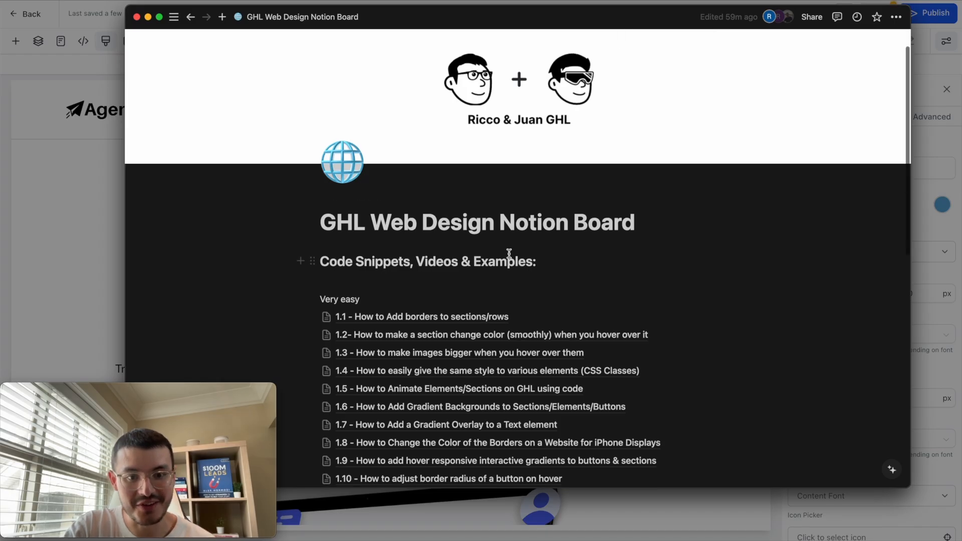
- Open Notion page 1.9 on hover-responsive interactive gradients for buttons and sections
scroll("down", 3)
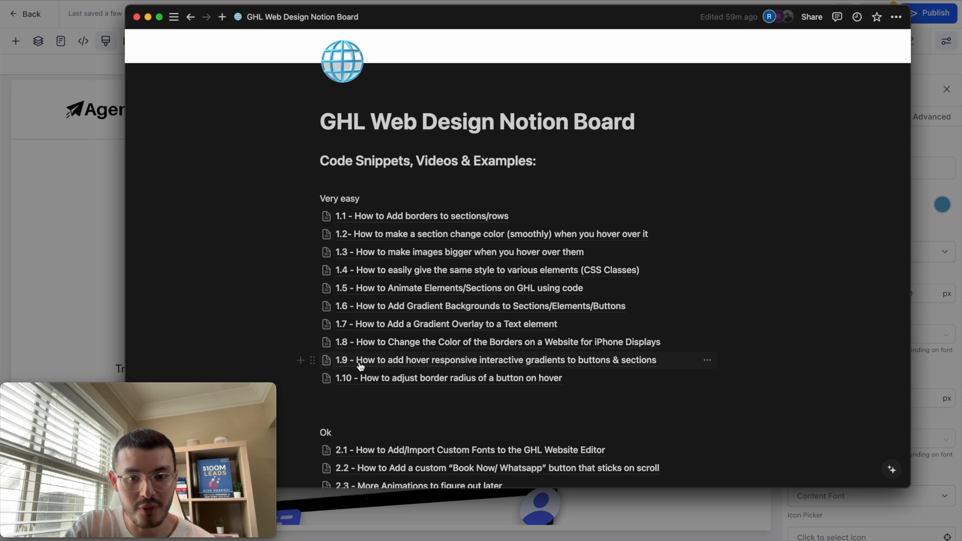
left_click(494, 360)
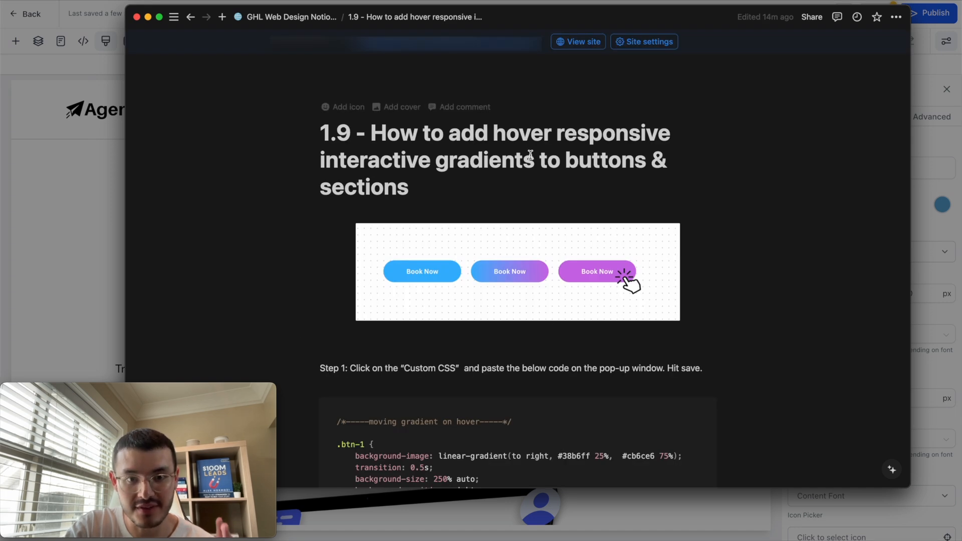
mouse_move(401, 364)
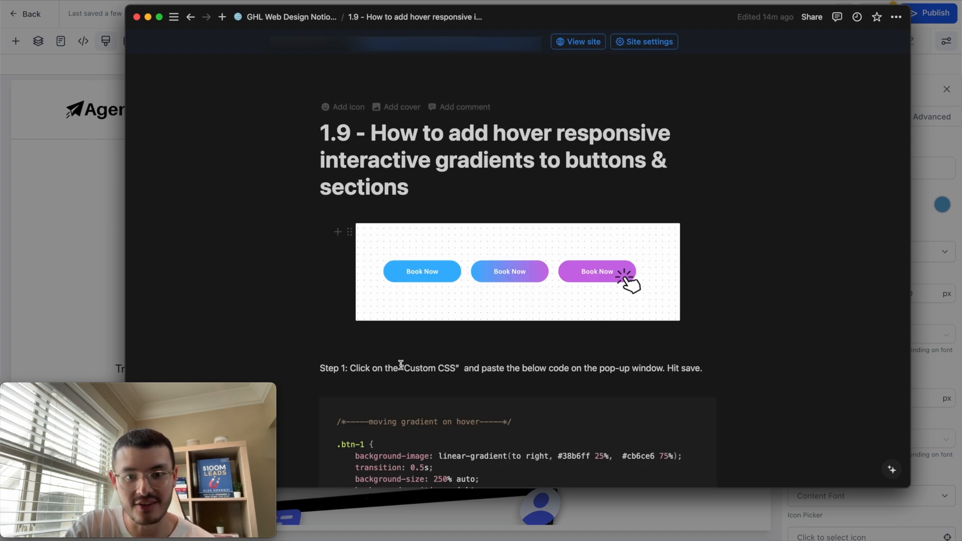
scroll("down", 3)
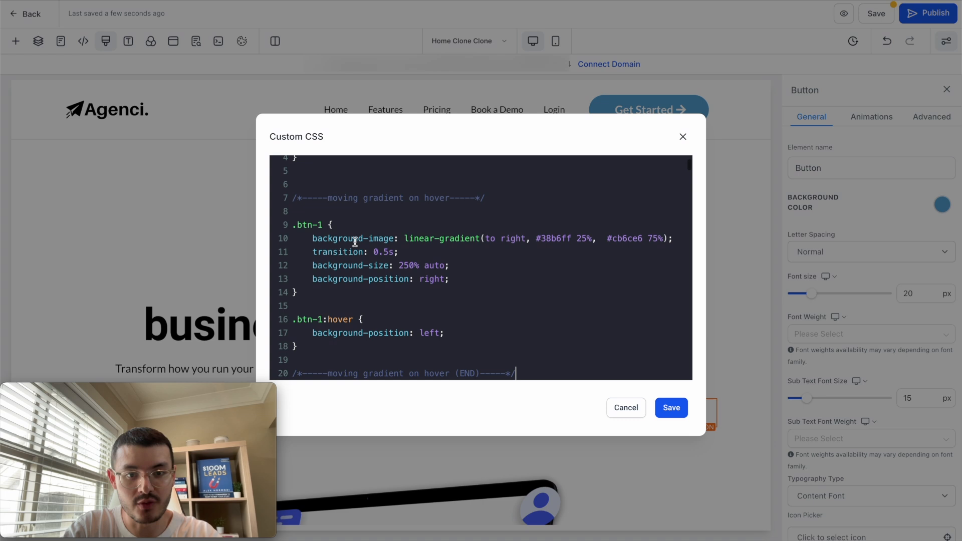
- Paste the .btn-1 moving gradient code into Custom CSS and save it
scroll("down", 3)
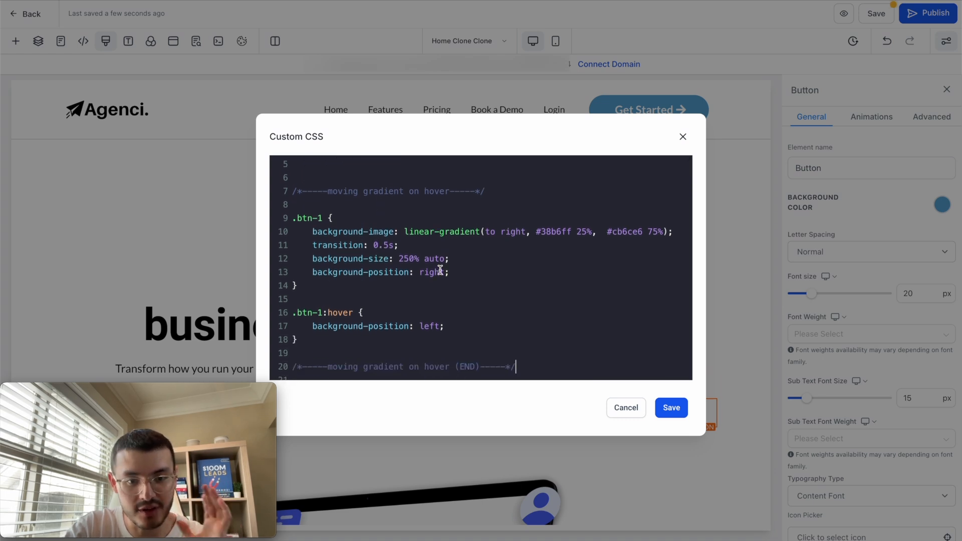
left_click(670, 408)
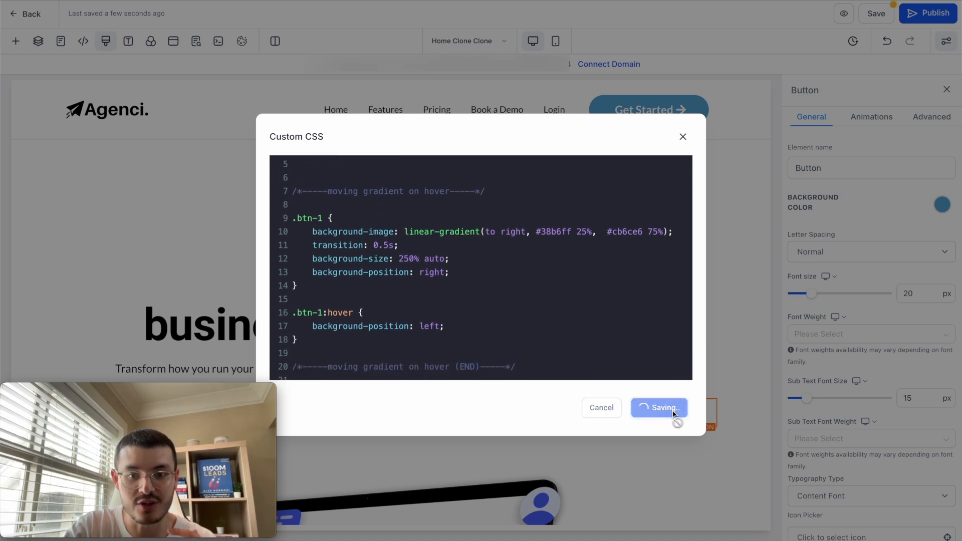
left_click(659, 408)
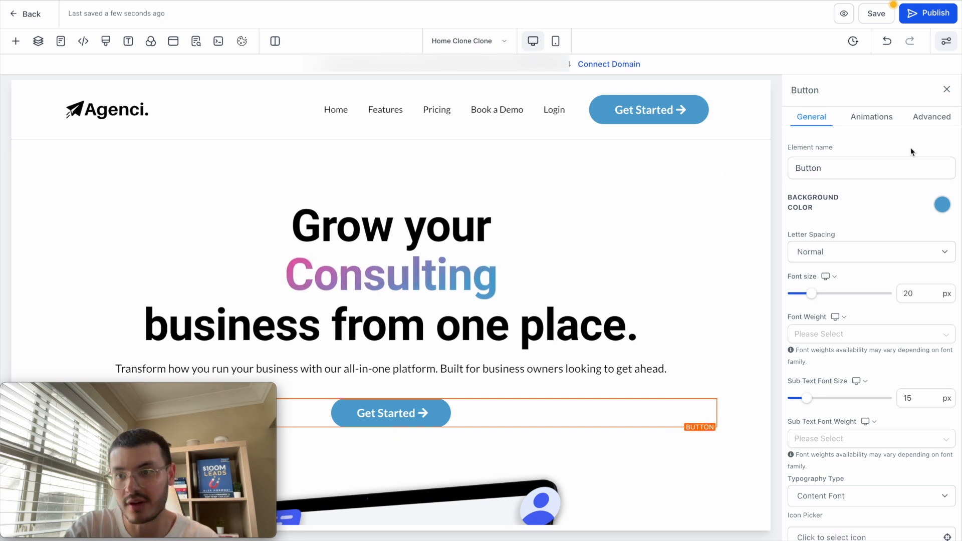
- Assign the custom class btn-1 to the hero Get Started button for a blue-to-purple gradient
left_click(930, 116)
type("btn-1")
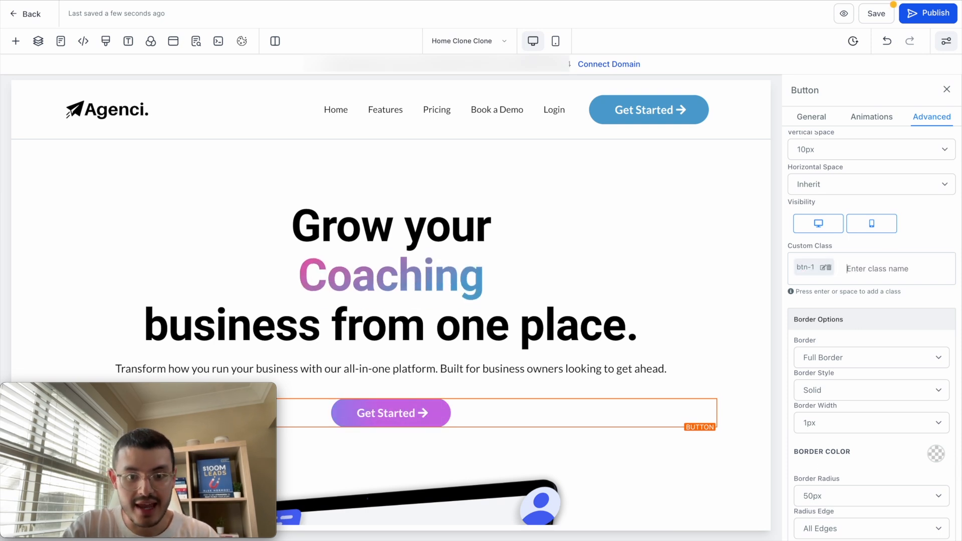
left_click(390, 412)
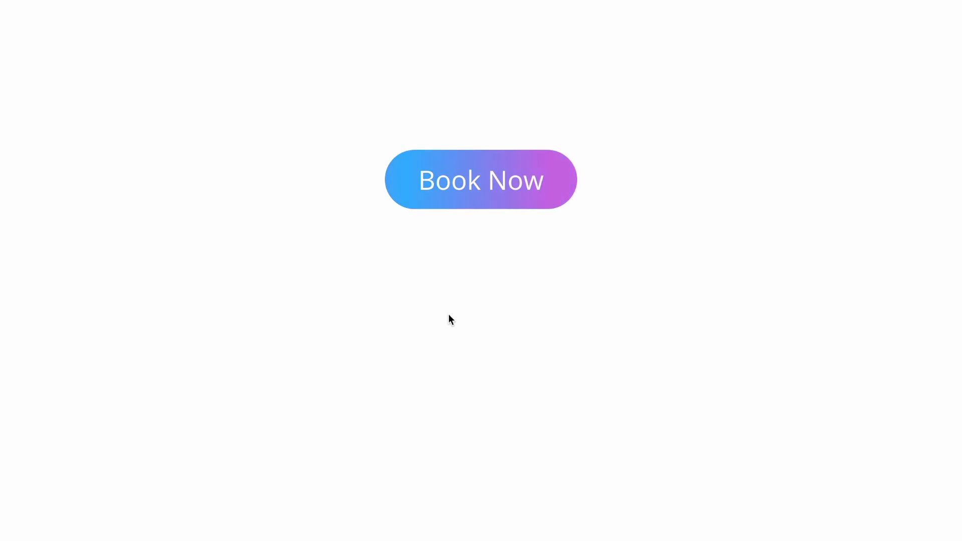
mouse_move(452, 284)
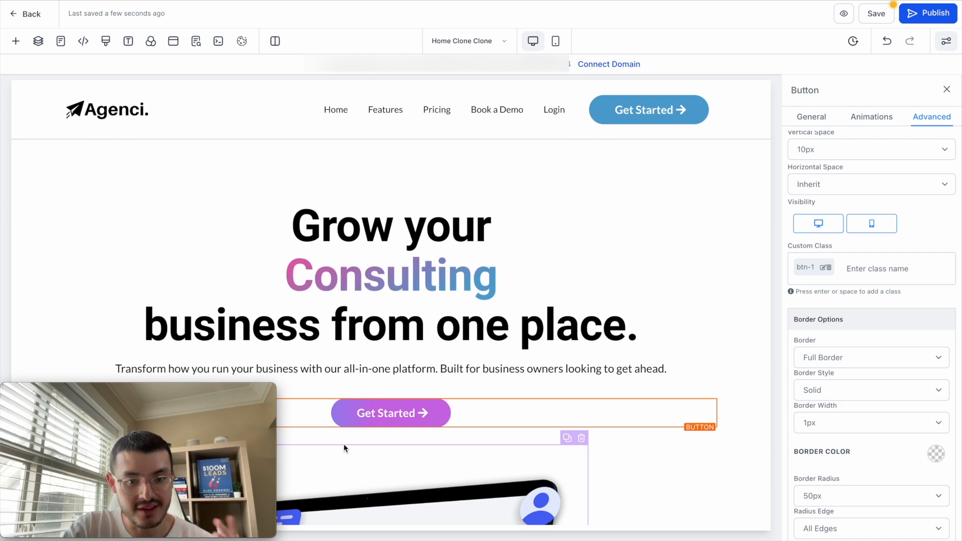
- Assign the custom class btn-1 to the Scale faster stats section for a moving gradient background
scroll("down", 3)
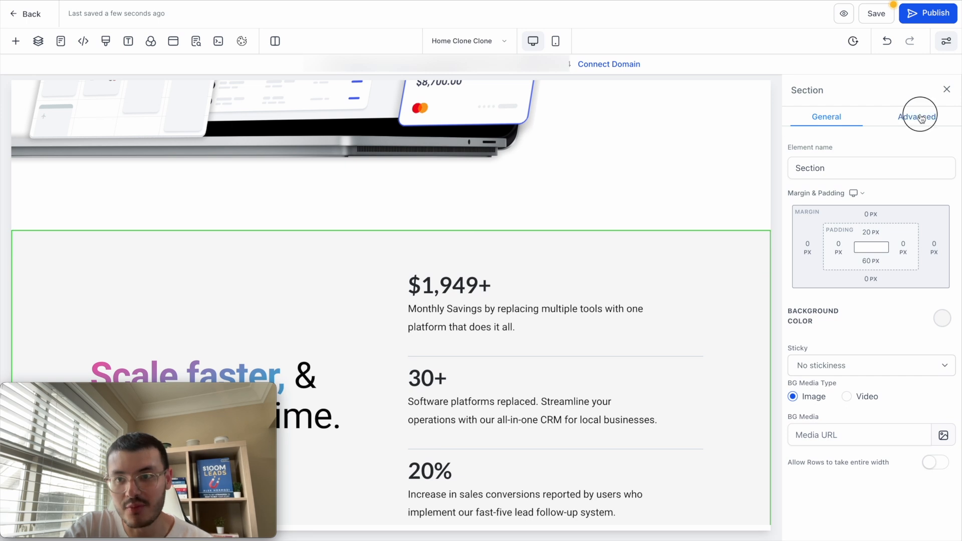
left_click(917, 116)
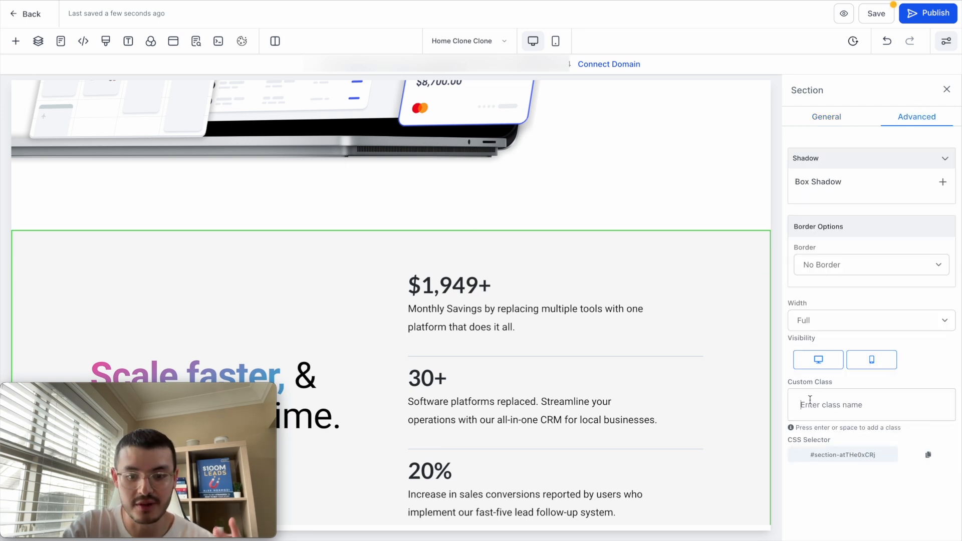
type("btn-1")
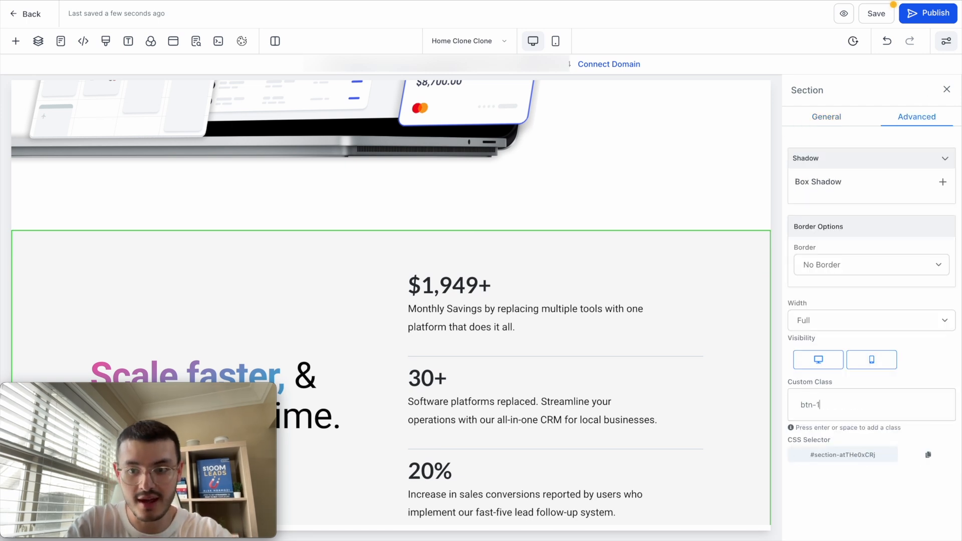
left_click(390, 481)
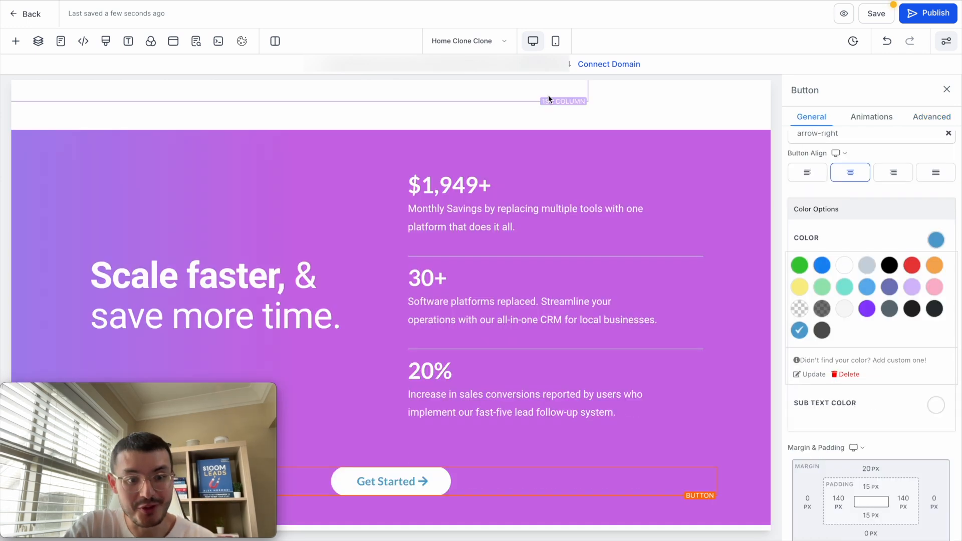
mouse_move(570, 73)
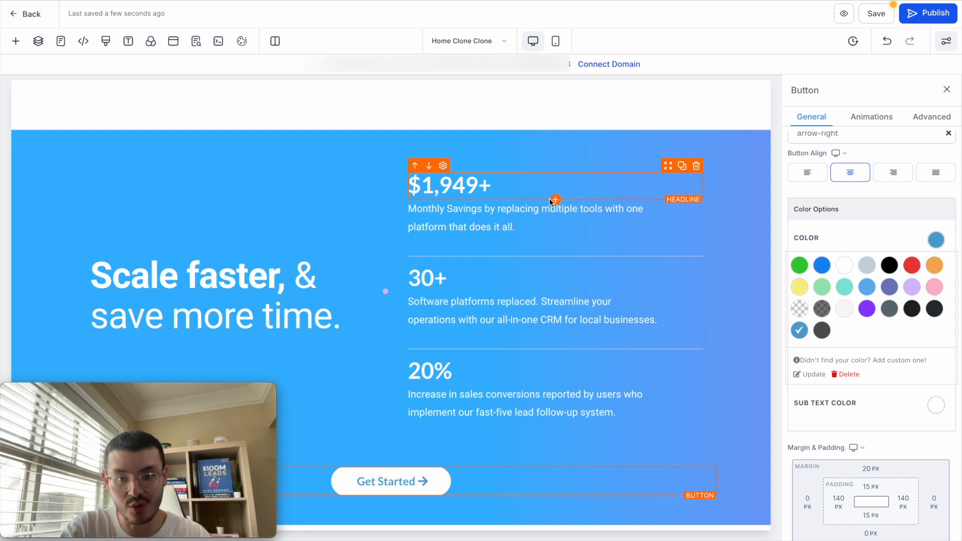
scroll("up", 3)
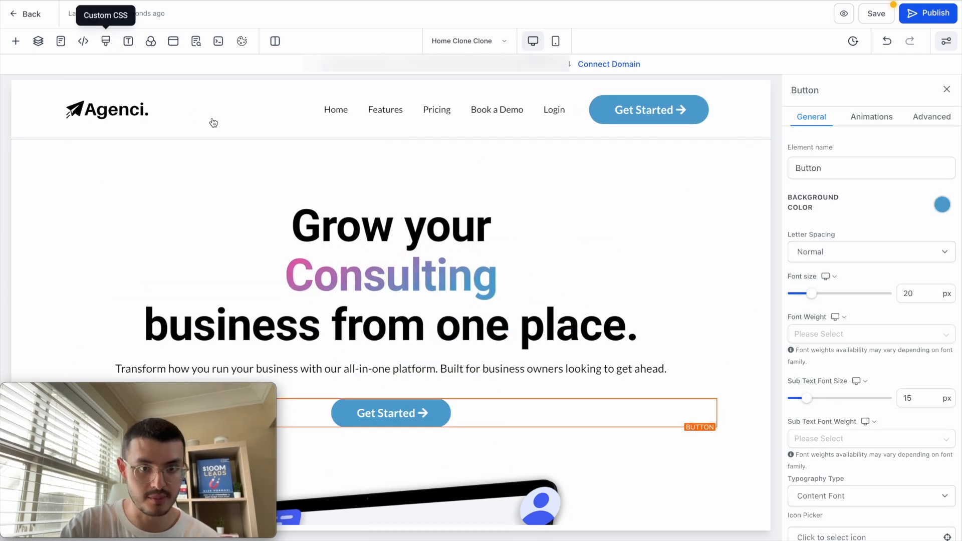
left_click(105, 41)
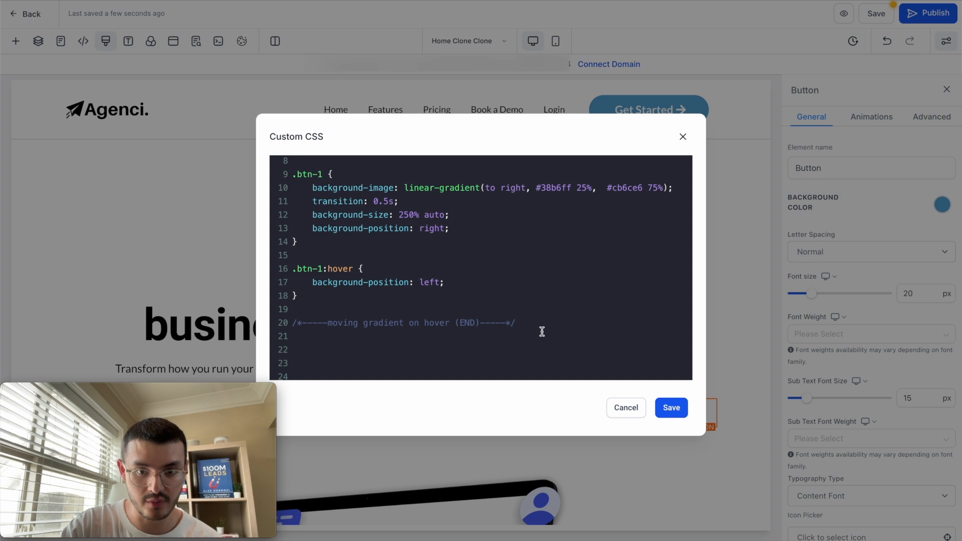
scroll("up", 3)
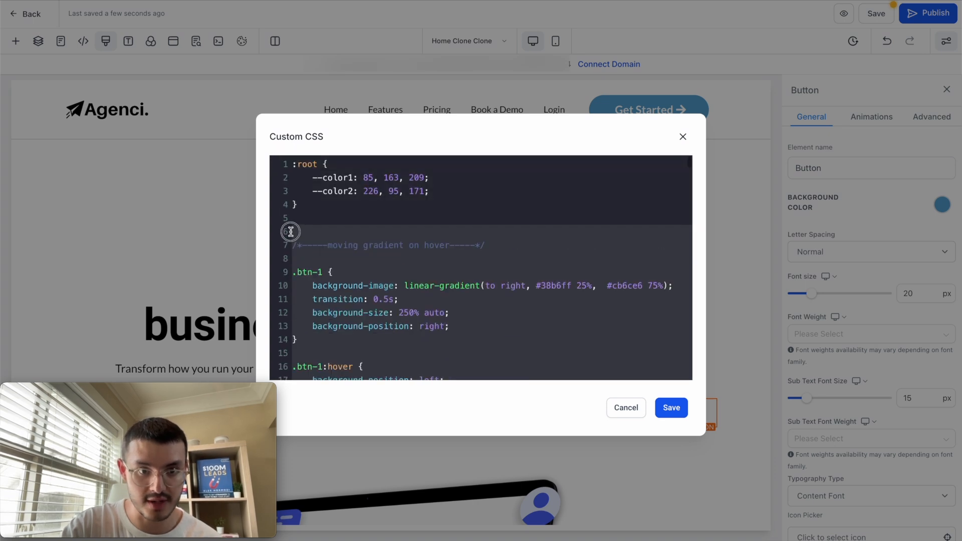
left_click(671, 408)
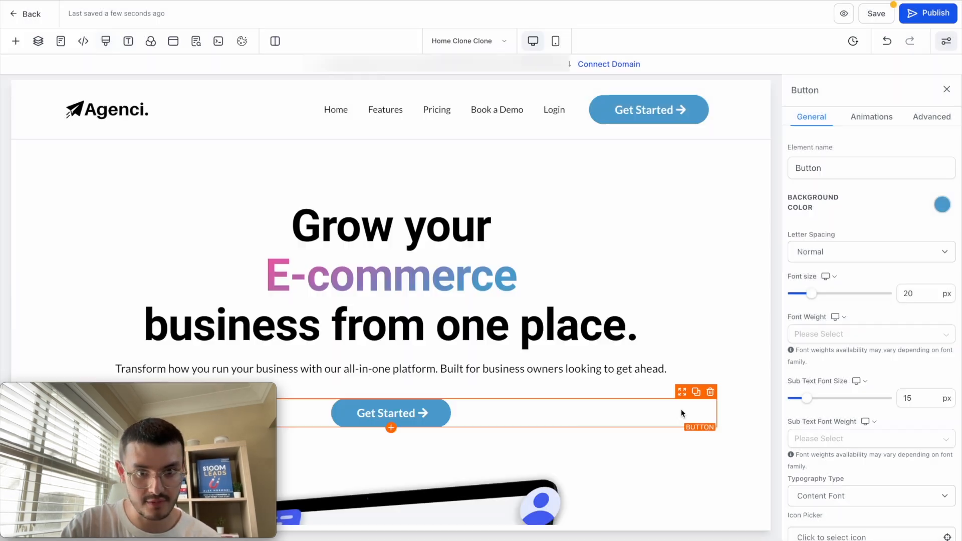
- Give the hero Get Started button a transparent background and blue text
left_click(942, 204)
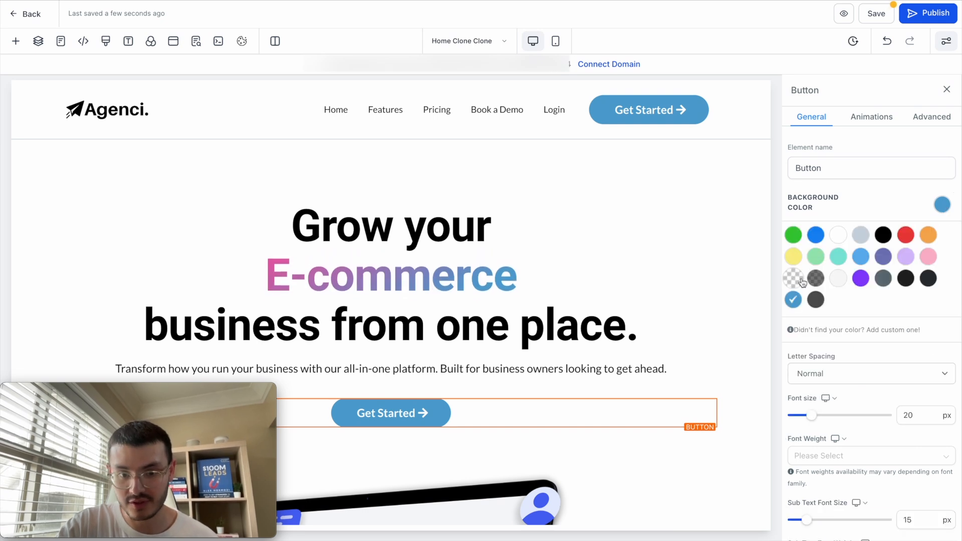
left_click(792, 277)
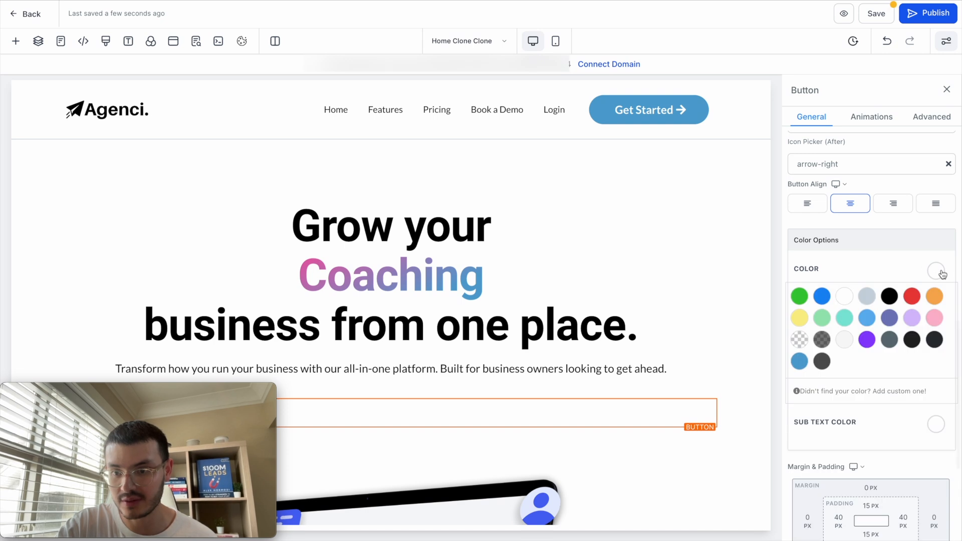
left_click(931, 117)
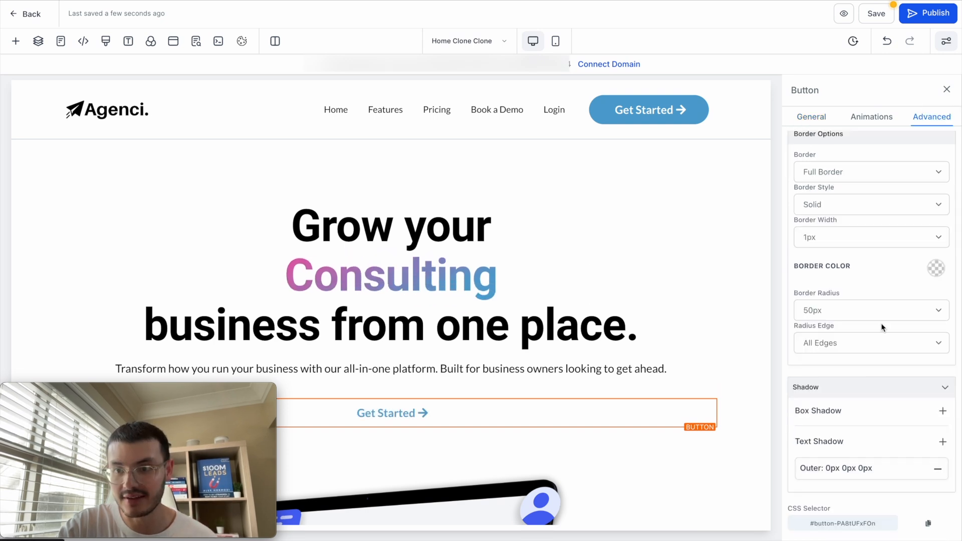
- Set the button's border radius to 0px and its border colour to blue
left_click(870, 310)
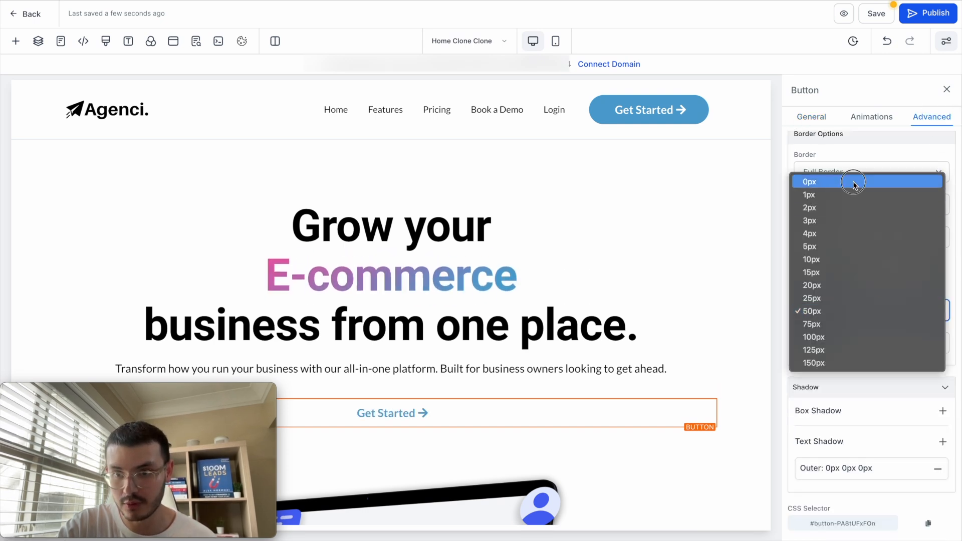
left_click(810, 194)
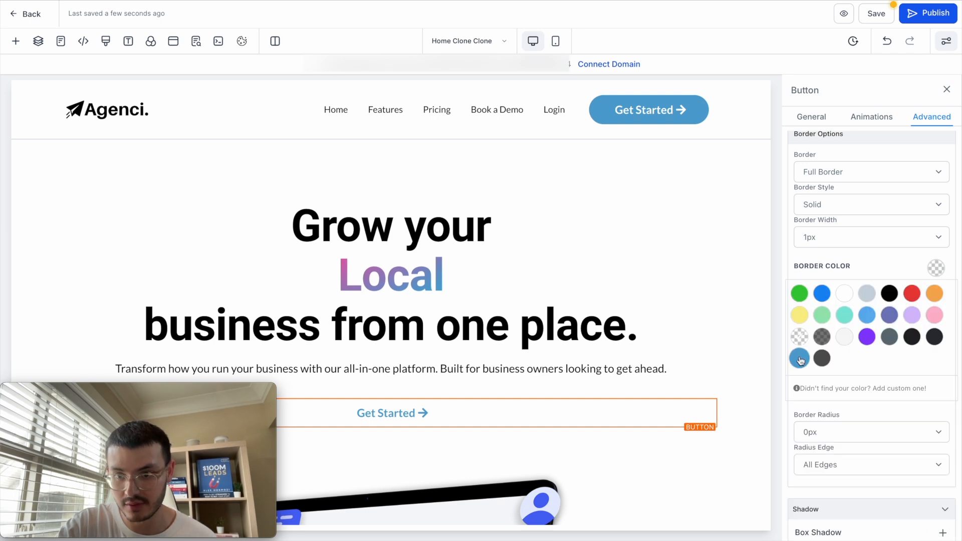
left_click(867, 237)
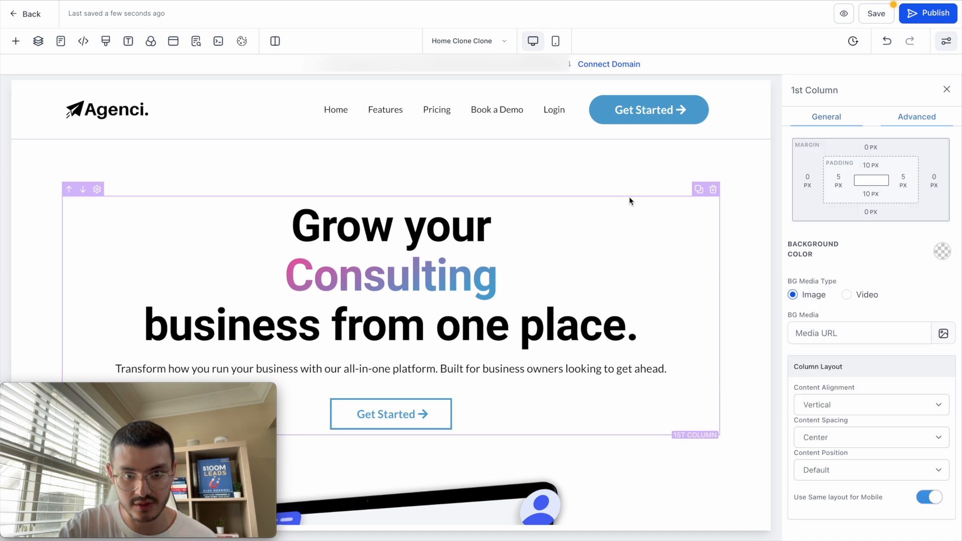
- Paste the solid-colour-on-hover btn-1 snippet from Notion into Custom CSS and save it
left_click(390, 414)
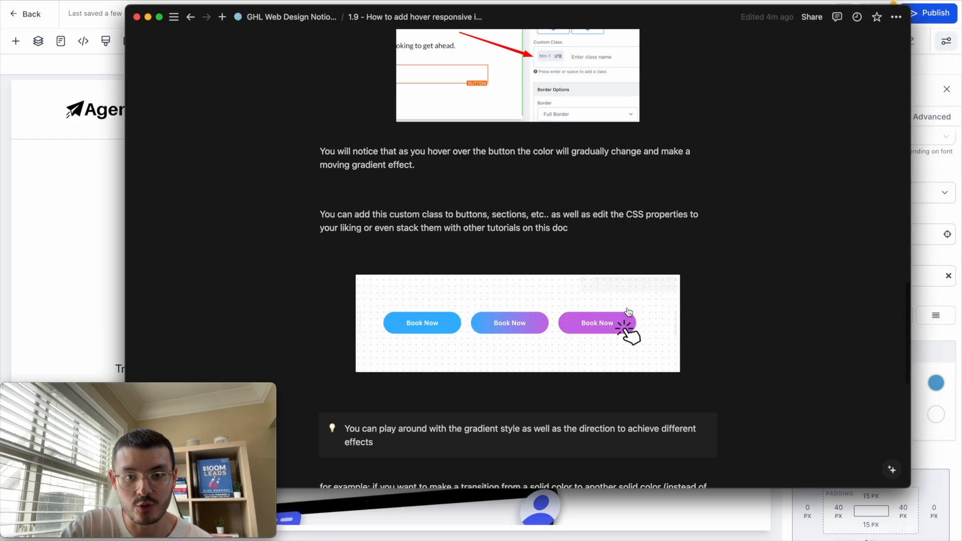
scroll("down", 3)
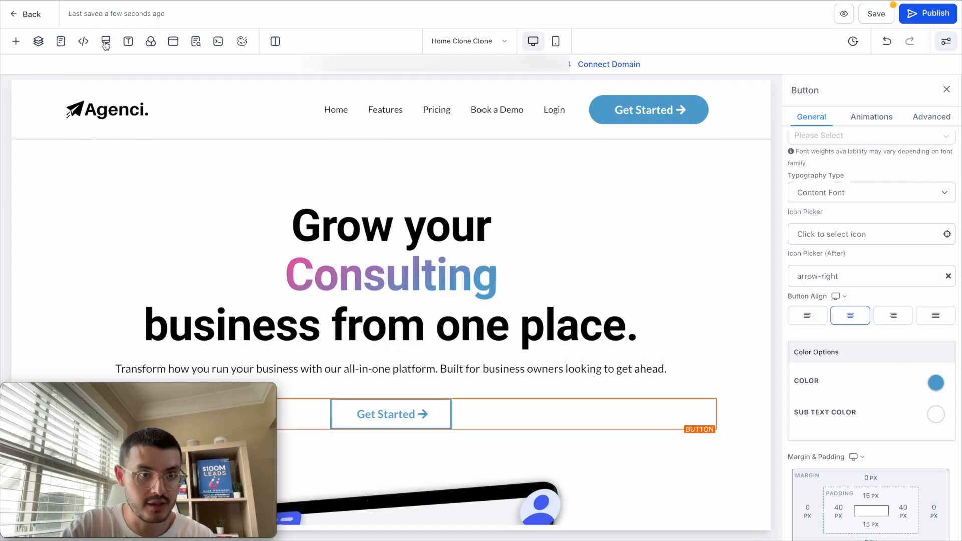
left_click(105, 41)
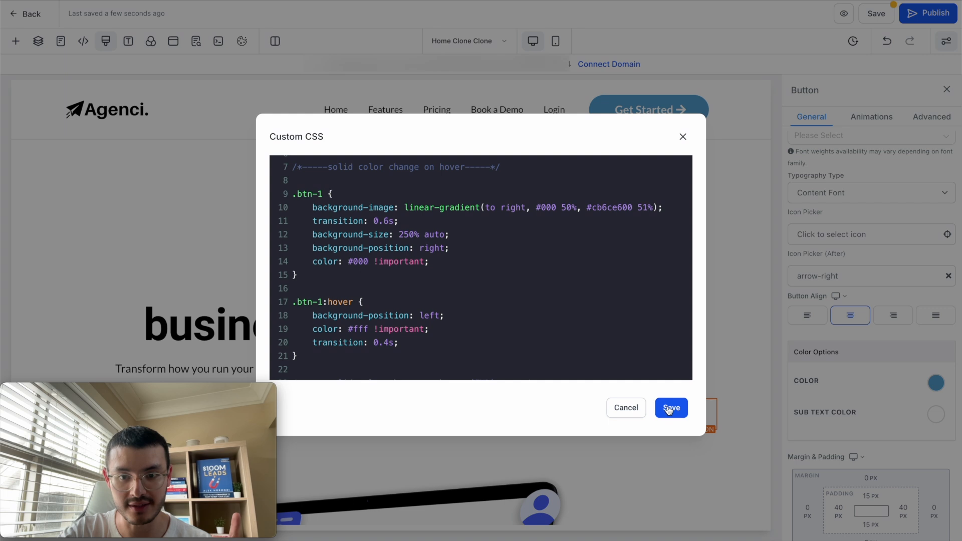
left_click(671, 407)
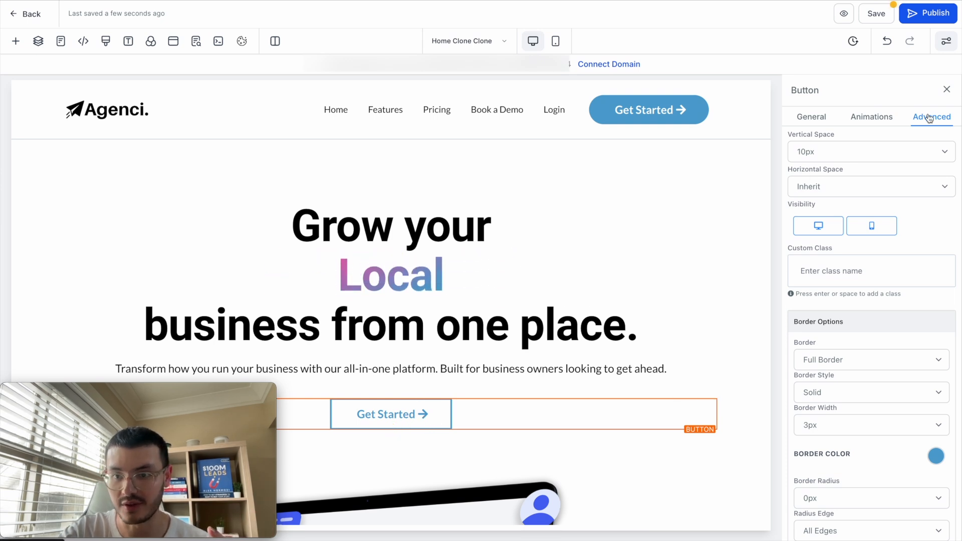
- Assign custom class btn-1 to the hero button and set its border color to black
type("btn-1")
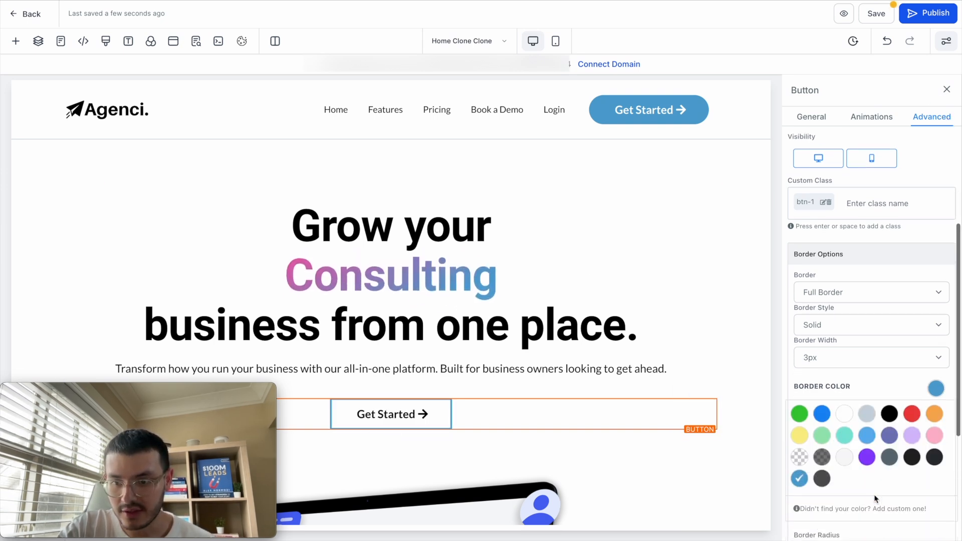
left_click(888, 413)
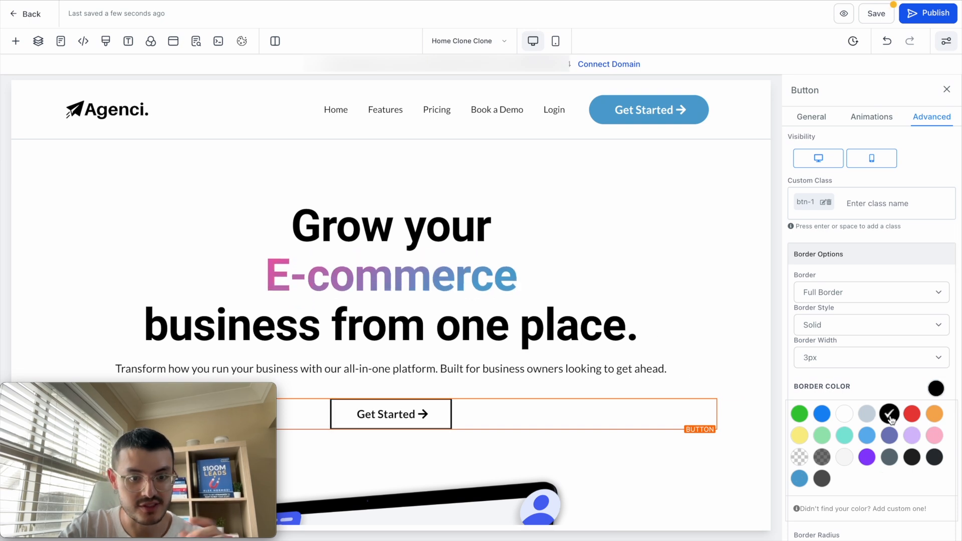
left_click(889, 413)
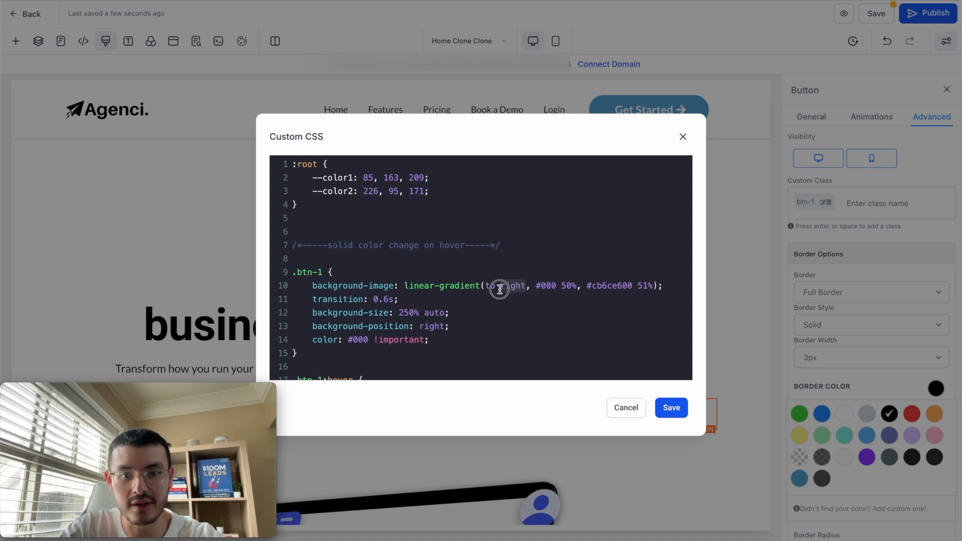
- Change the btn-1 gradient to 'to bottom' with bottom/top positions and save the CSS
type("to bottom")
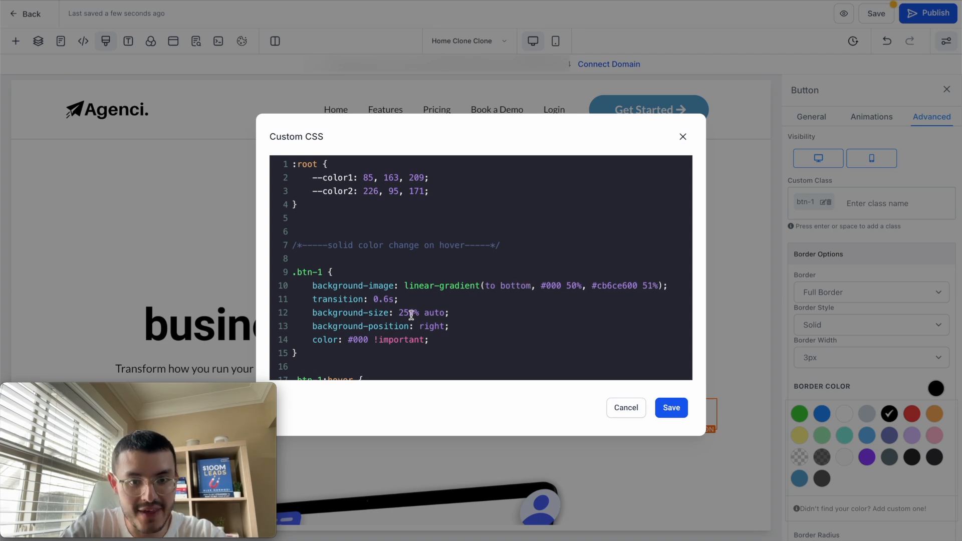
scroll("down", 3)
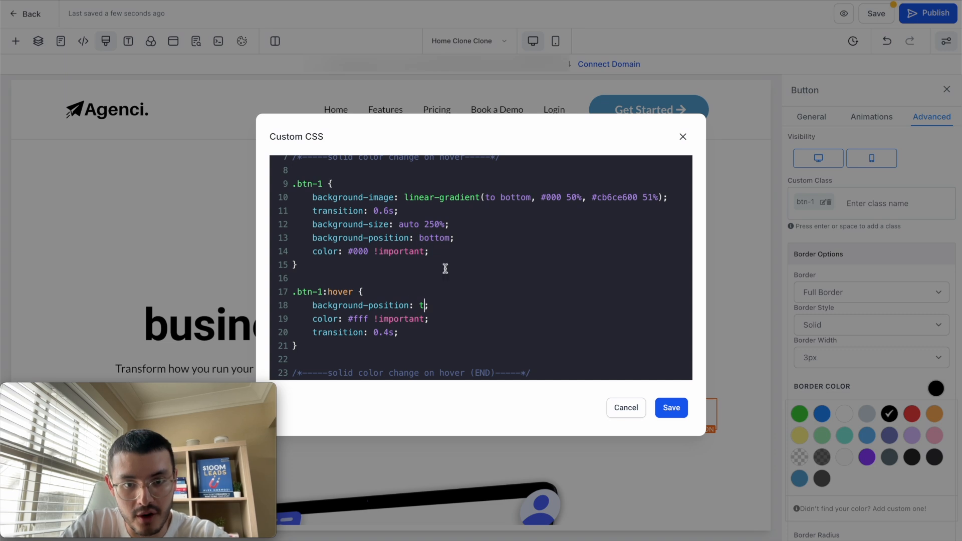
left_click(670, 407)
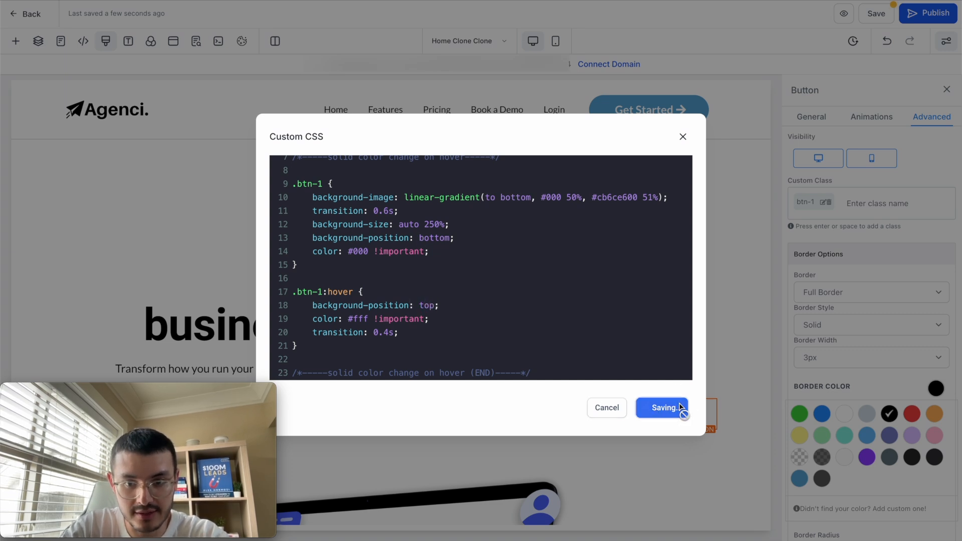
left_click(661, 408)
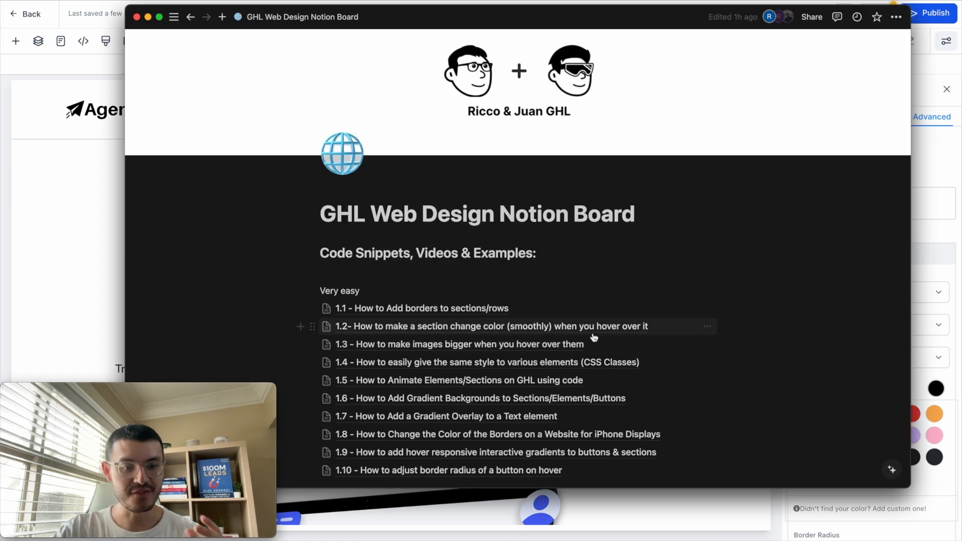
mouse_move(768, 284)
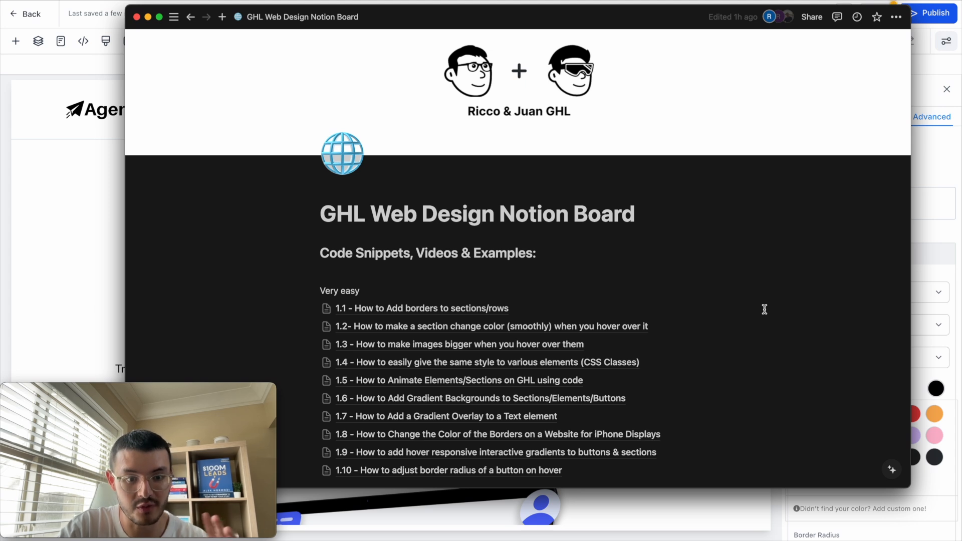
scroll("down", 3)
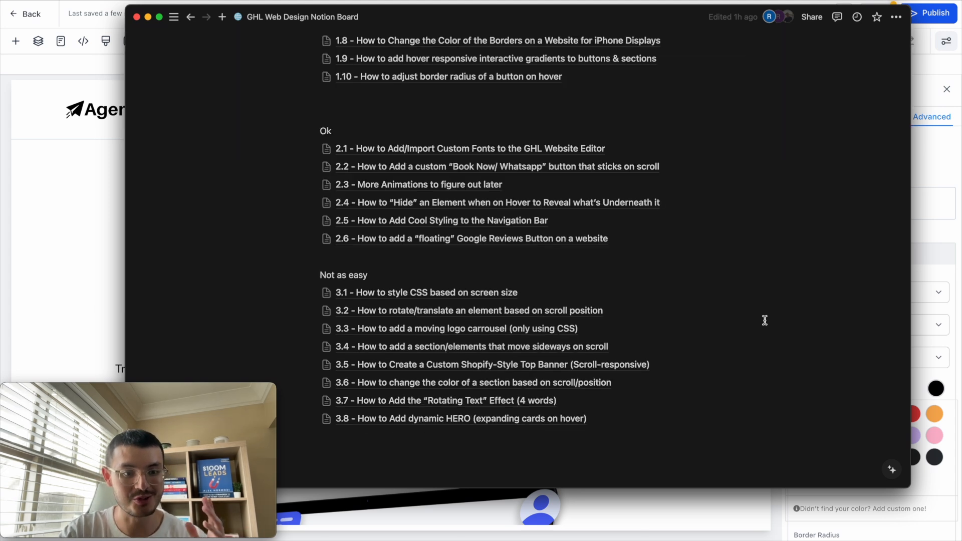